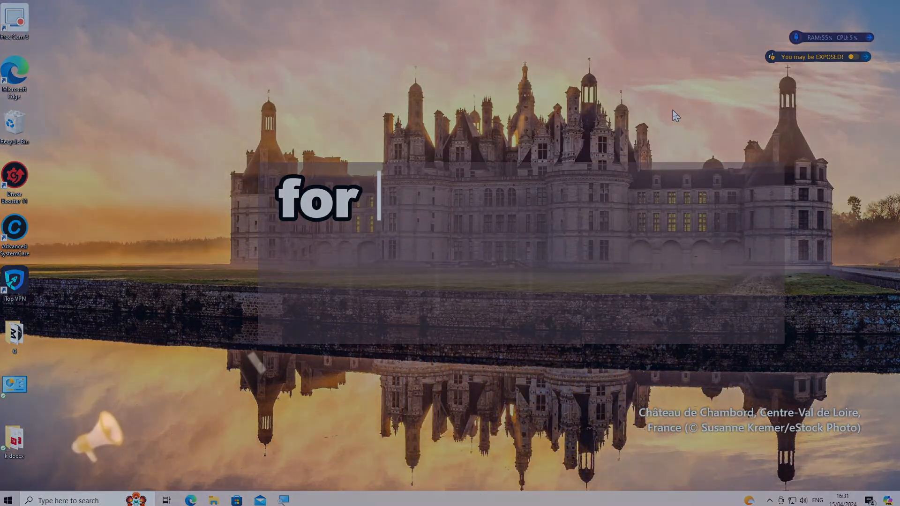
Reach the Network & Internet status page from the Start menu's Settings.
type("a streamlined ad-free browsing experi")
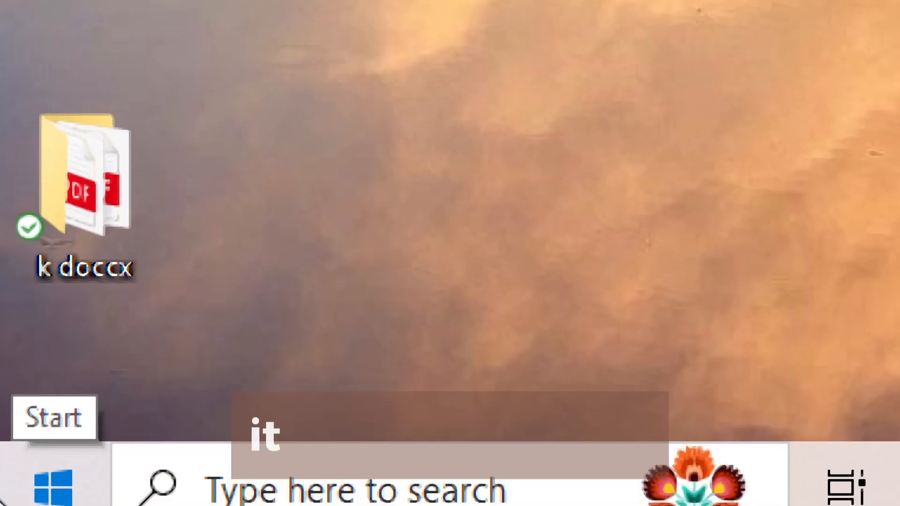
left_click(52, 482)
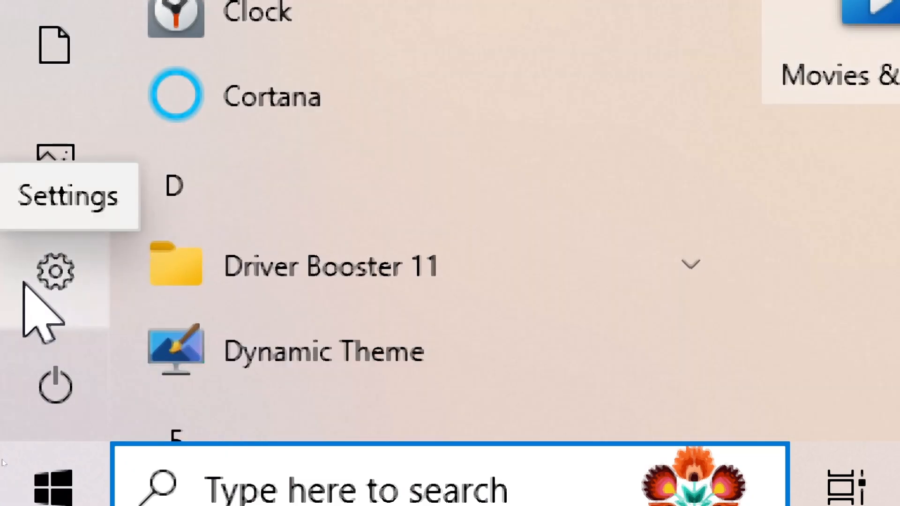
left_click(54, 272)
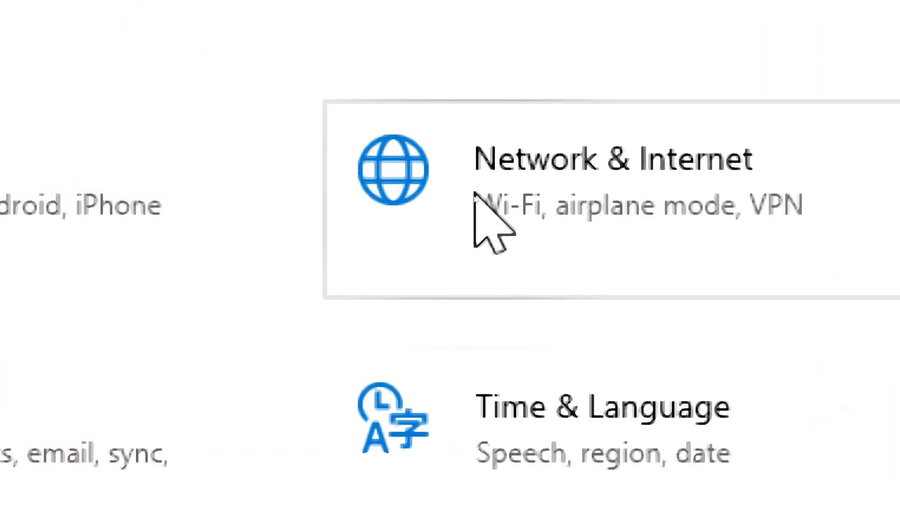
left_click(615, 159)
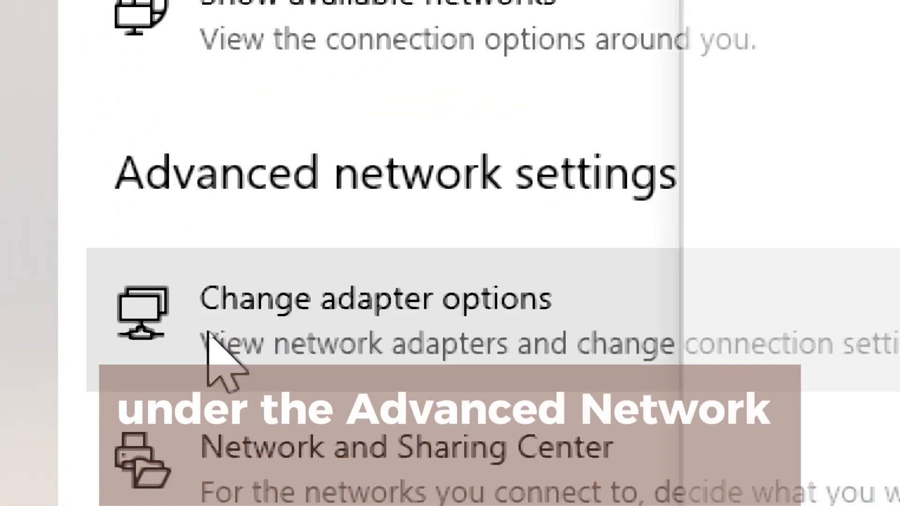
Bring up the Ethernet 2 adapter's properties from the Network Connections list.
left_click(230, 327)
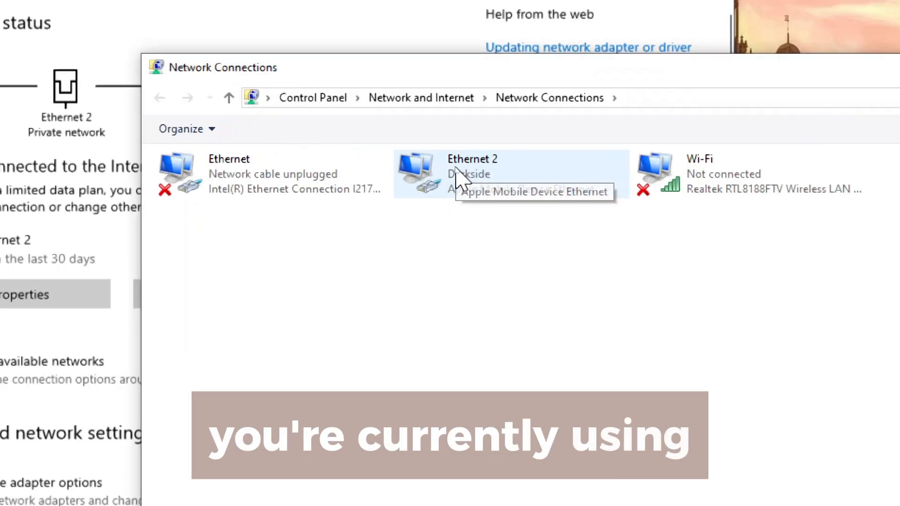
right_click(465, 172)
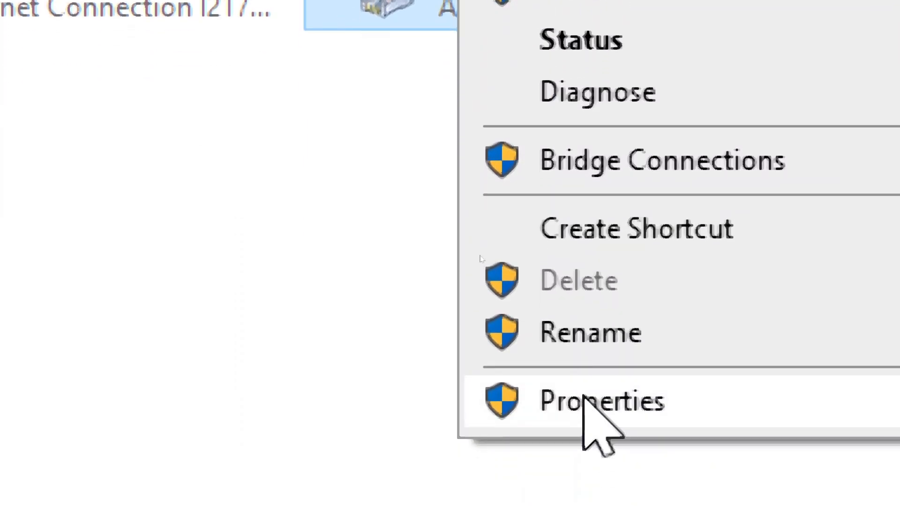
left_click(600, 400)
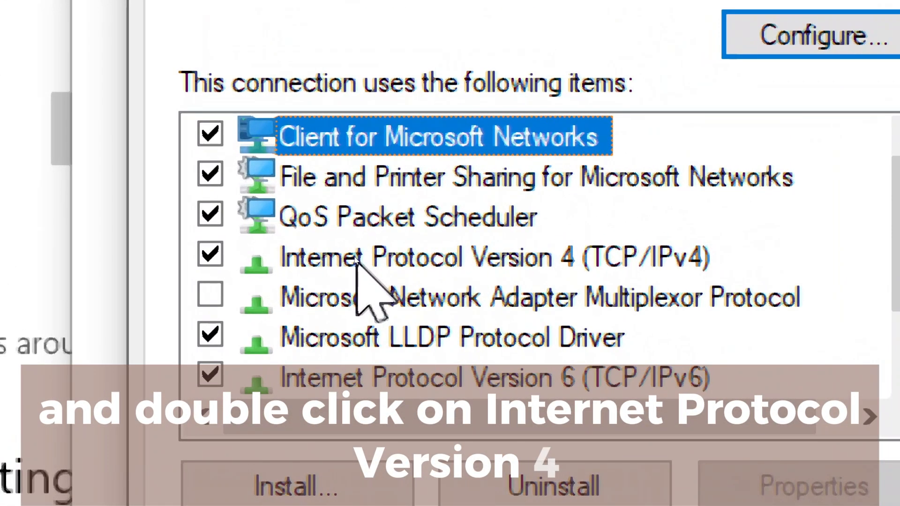
Switch Ethernet 2's IPv4 properties to 'Use the following DNS server addresses'.
double_click(495, 257)
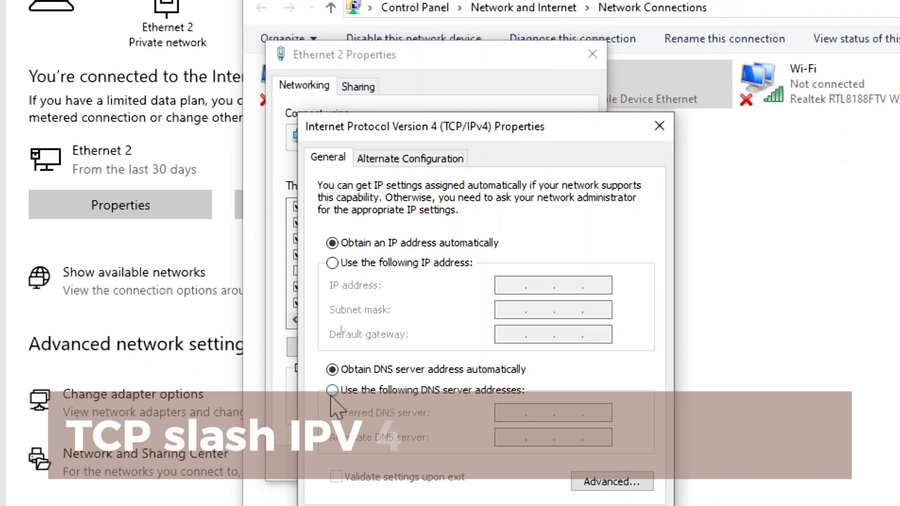
left_click(332, 390)
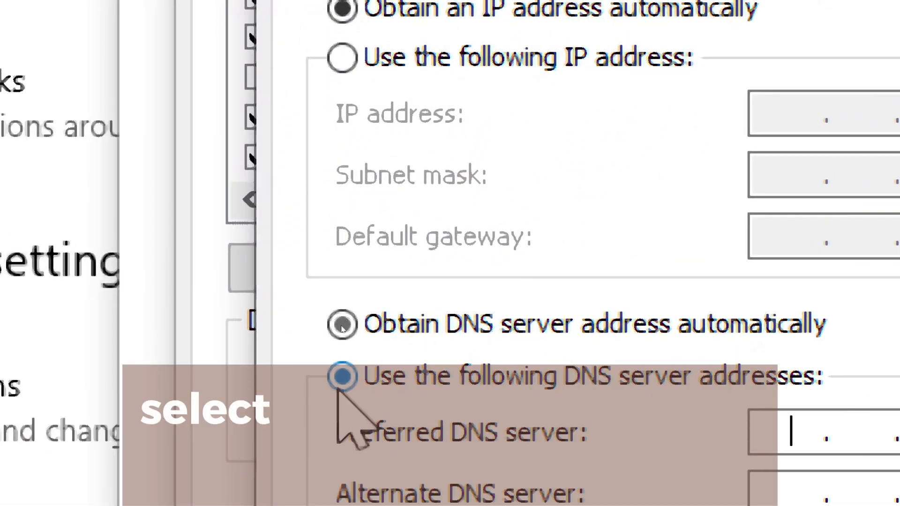
left_click(344, 376)
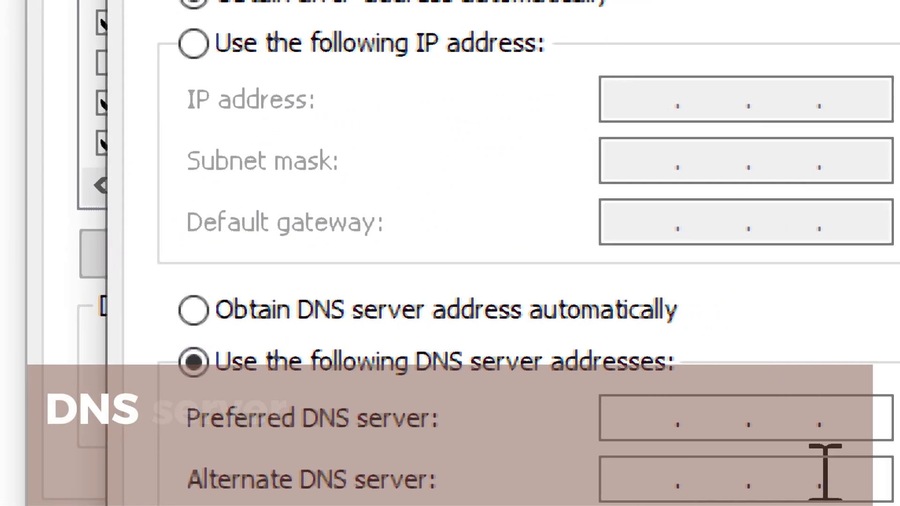
Enter 176.103.130.130 as preferred DNS and 176.103.130.131 as alternate DNS.
type("176")
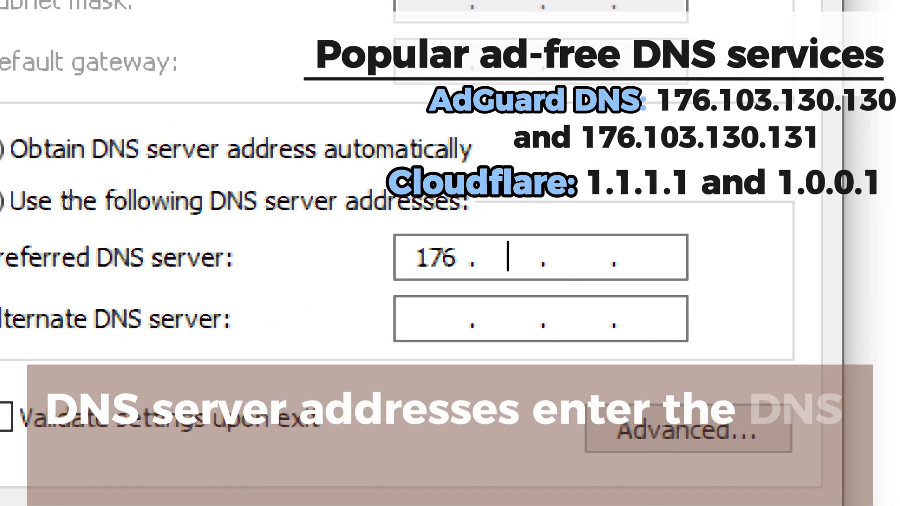
type("1")
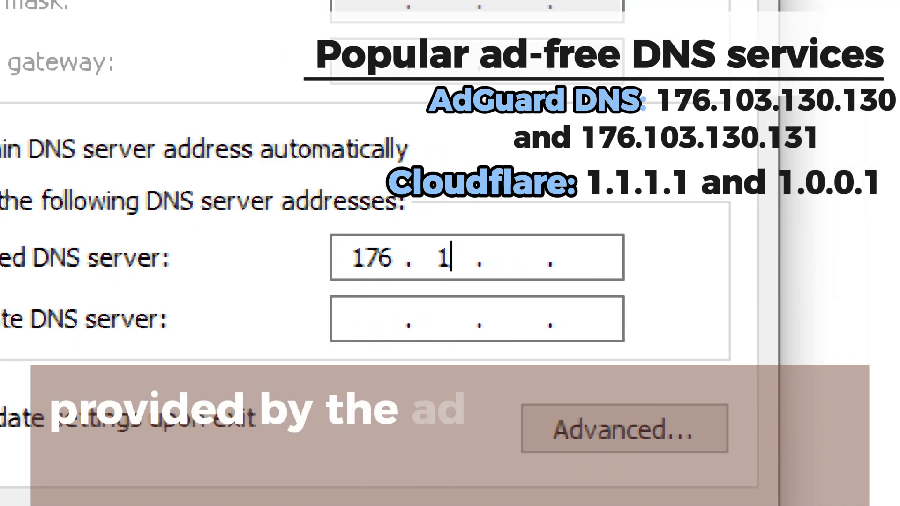
type("03")
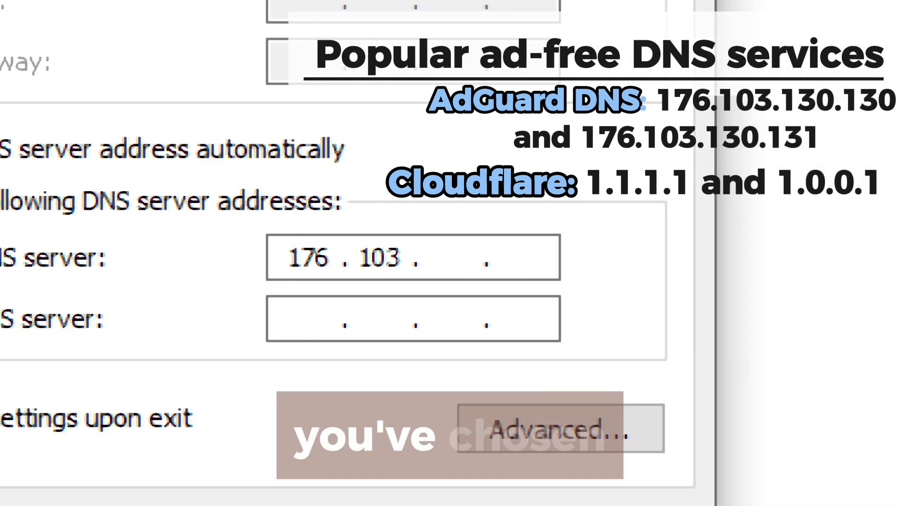
type("130")
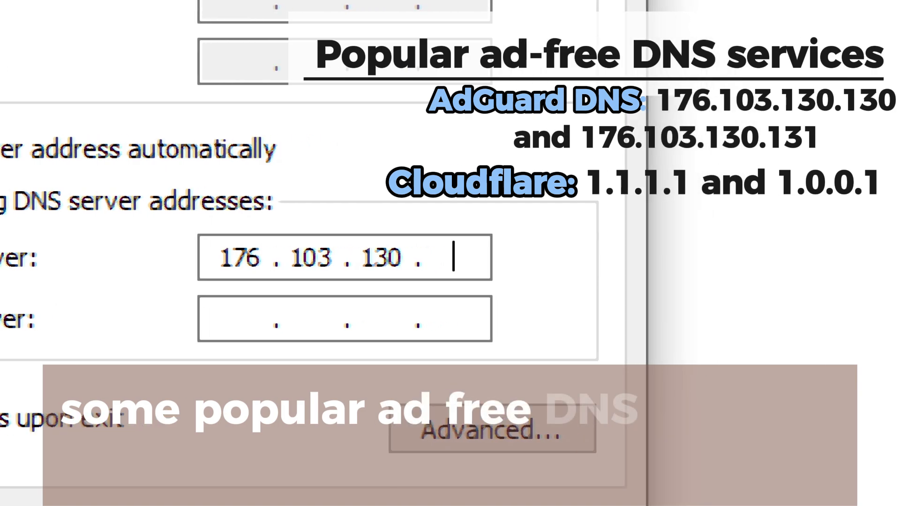
type("130")
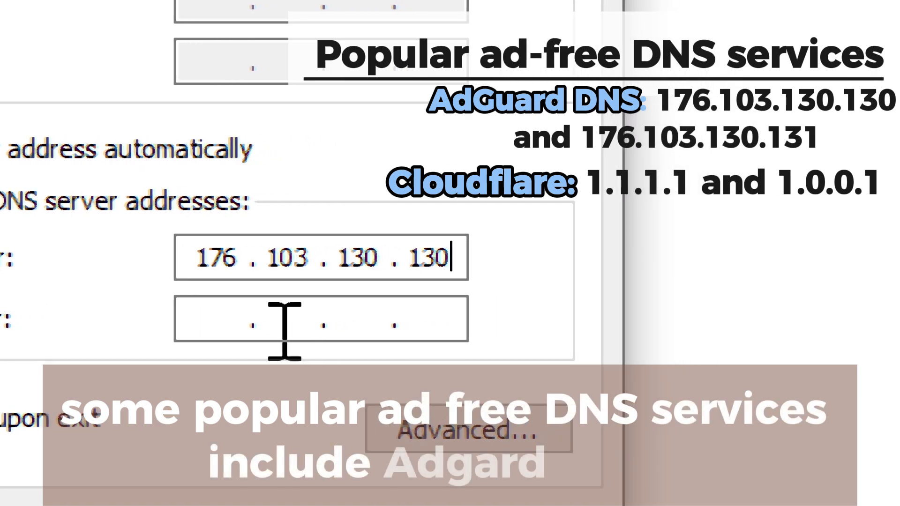
type("176 . . .")
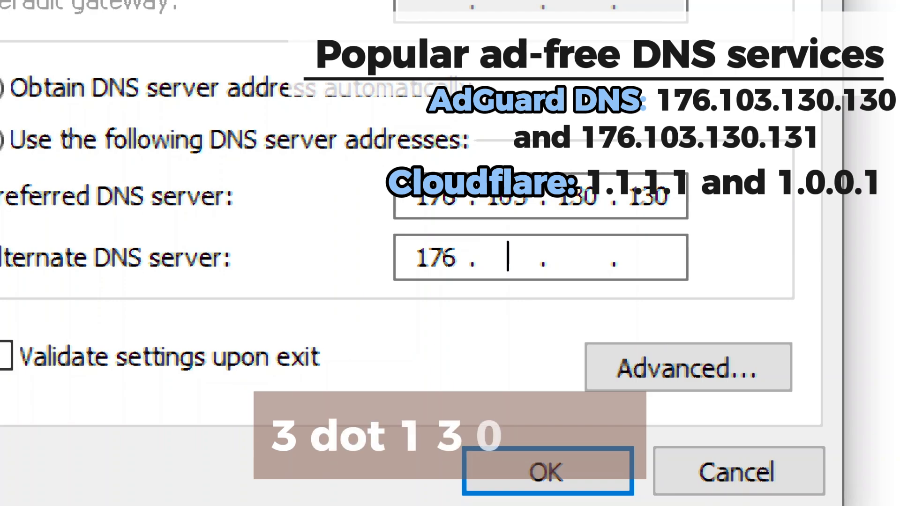
type("103")
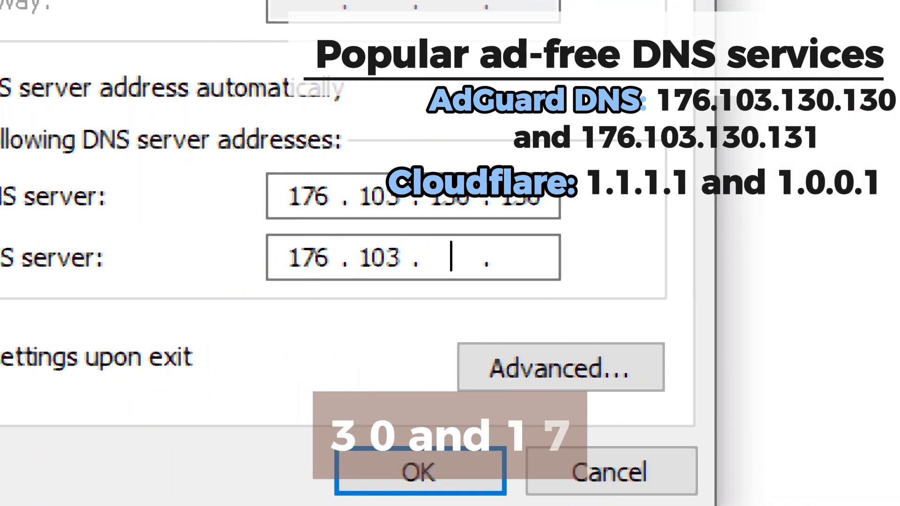
type("130")
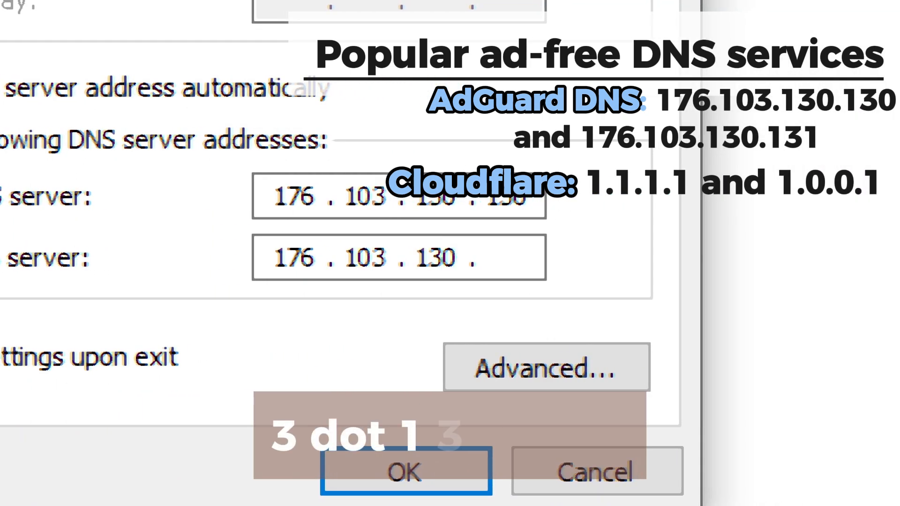
type("131")
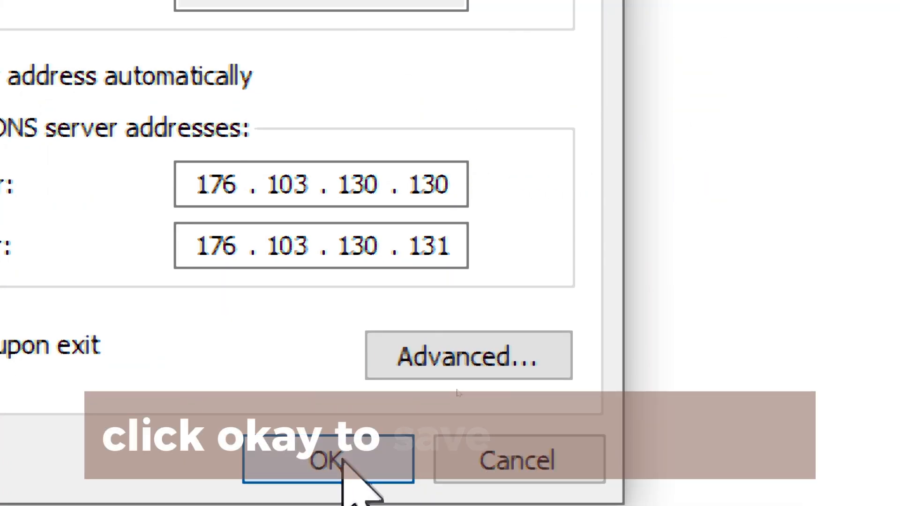
Confirm the DNS changes with OK in both dialogs and show the Start menu power options.
left_click(329, 460)
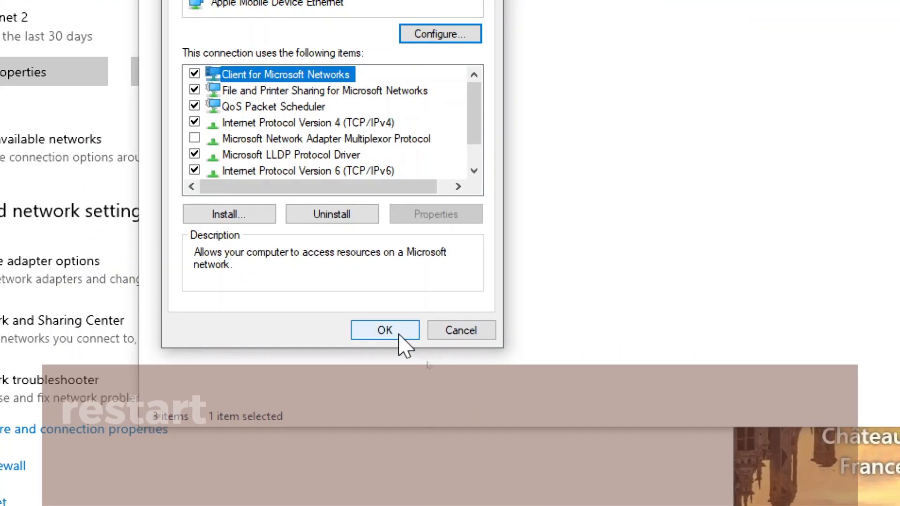
left_click(385, 331)
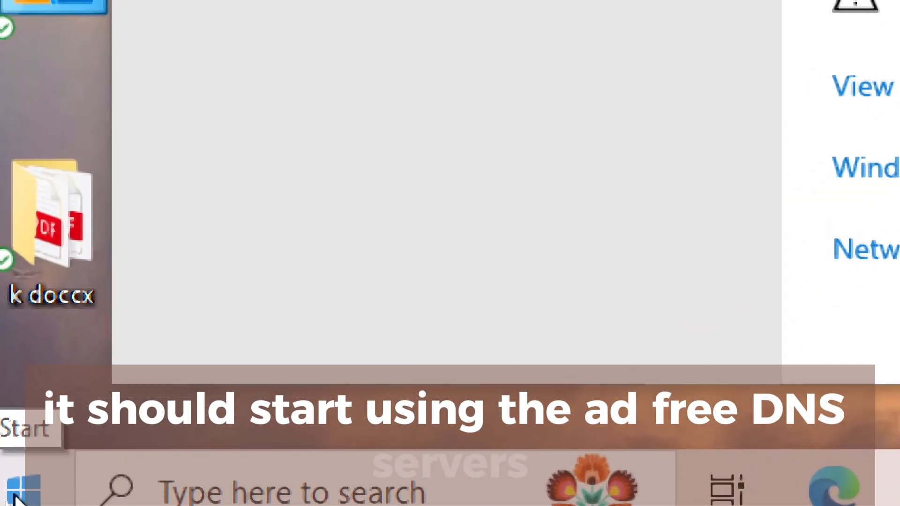
left_click(22, 482)
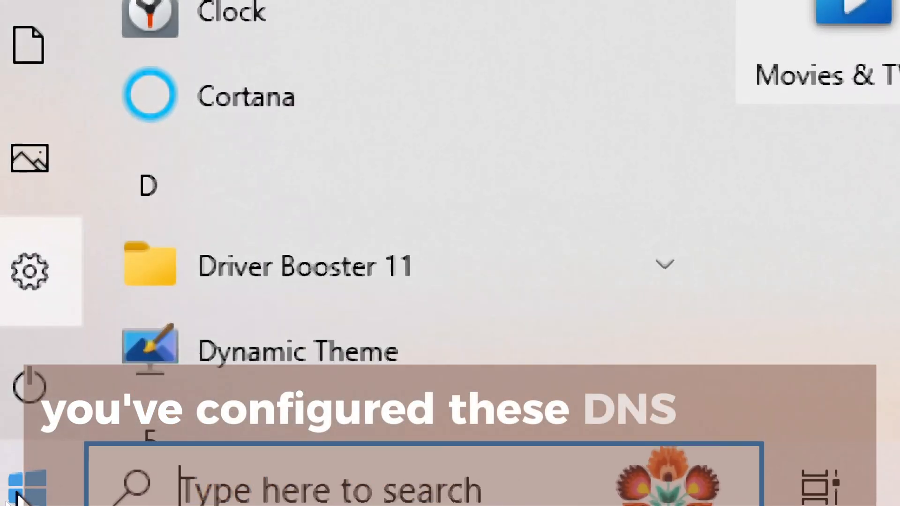
left_click(29, 385)
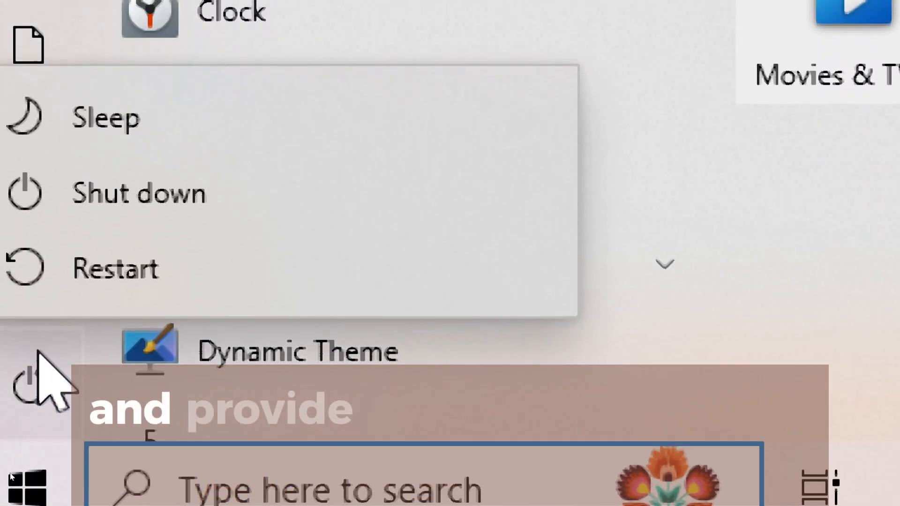